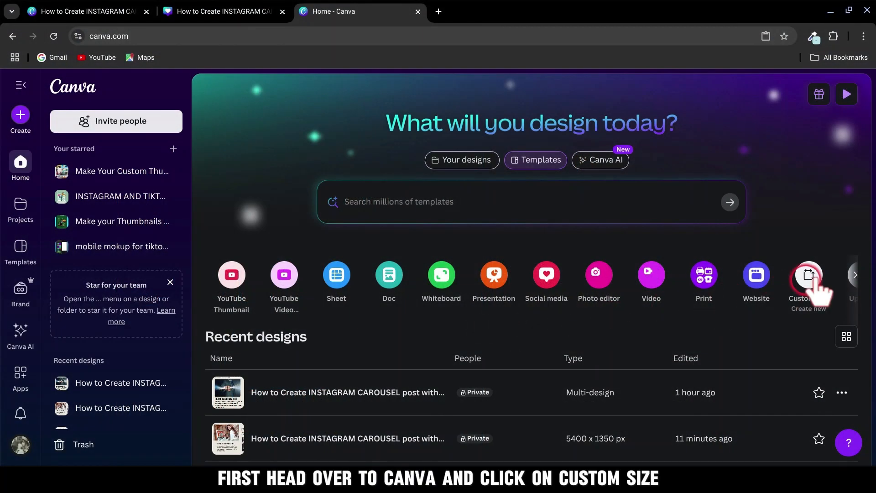
- Create a custom-size blank design of 5400 × 1350 px
{"action": "left_click", "coordinate": [806, 282]}
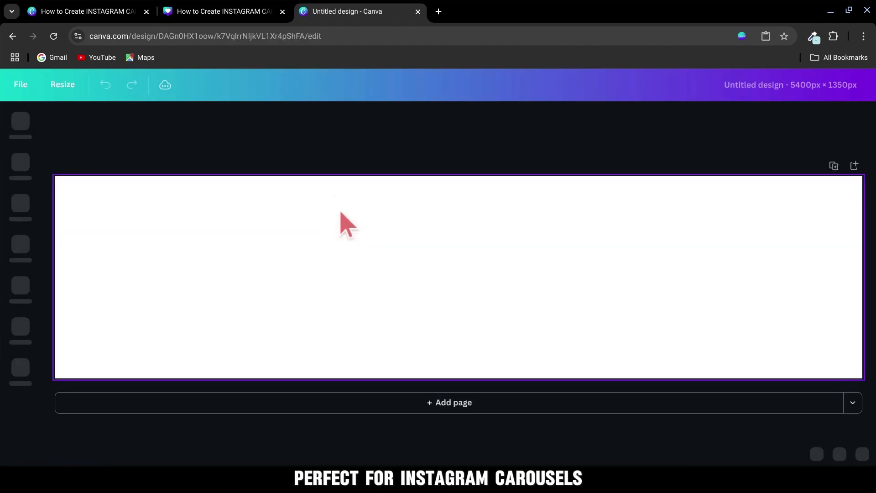
- Add custom guides with 5 columns, 0 gap and 0 margin
{"action": "left_click", "coordinate": [21, 85]}
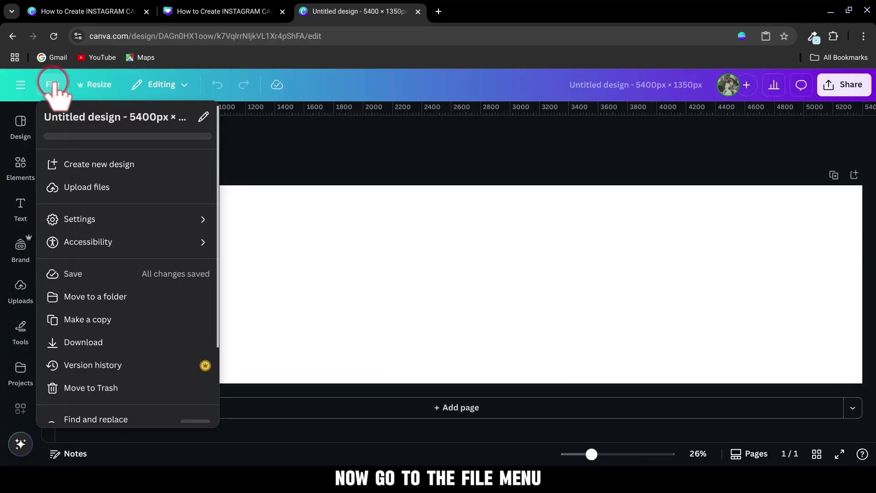
{"action": "left_click", "coordinate": [79, 219]}
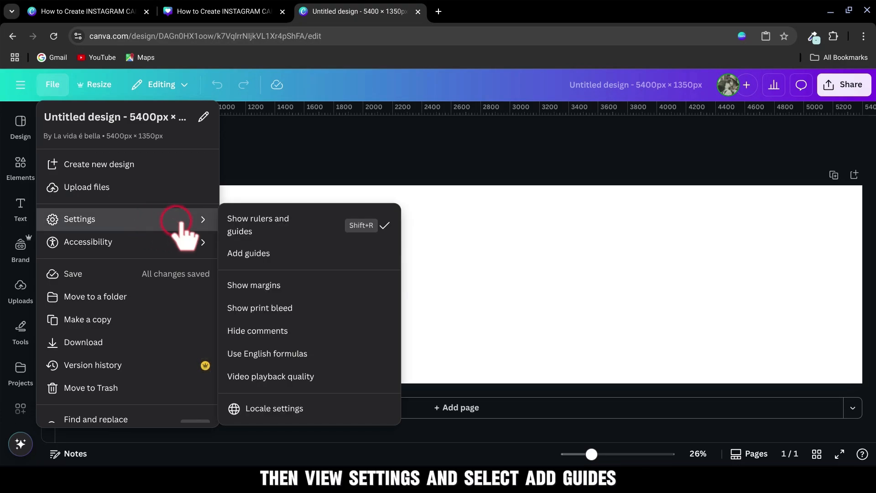
{"action": "left_click", "coordinate": [248, 253]}
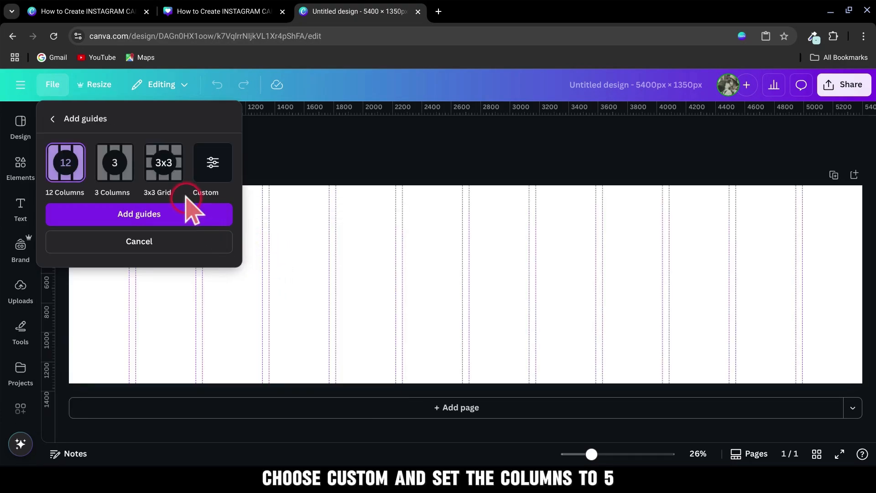
{"action": "left_click", "coordinate": [213, 163]}
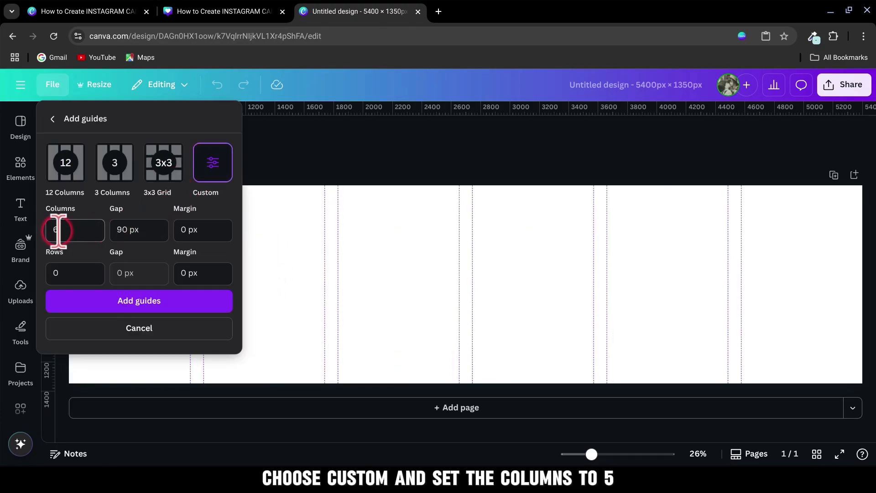
{"action": "left_click", "coordinate": [138, 230]}
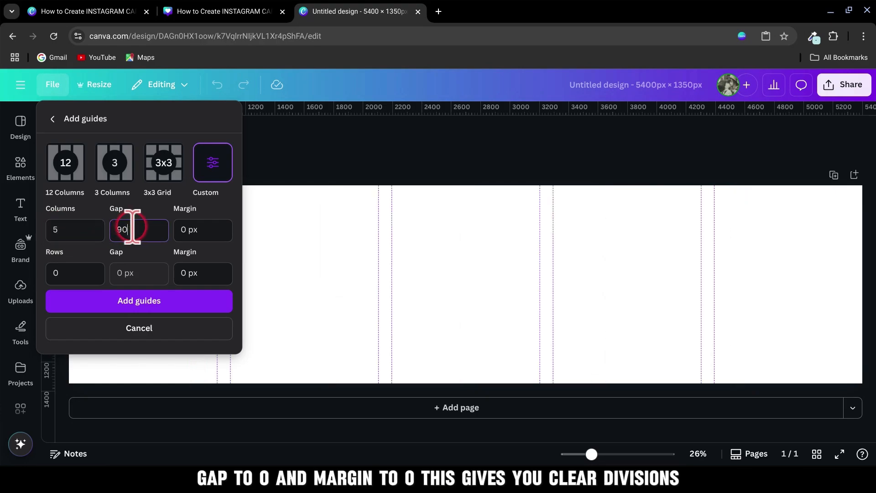
{"action": "type", "text": "0"}
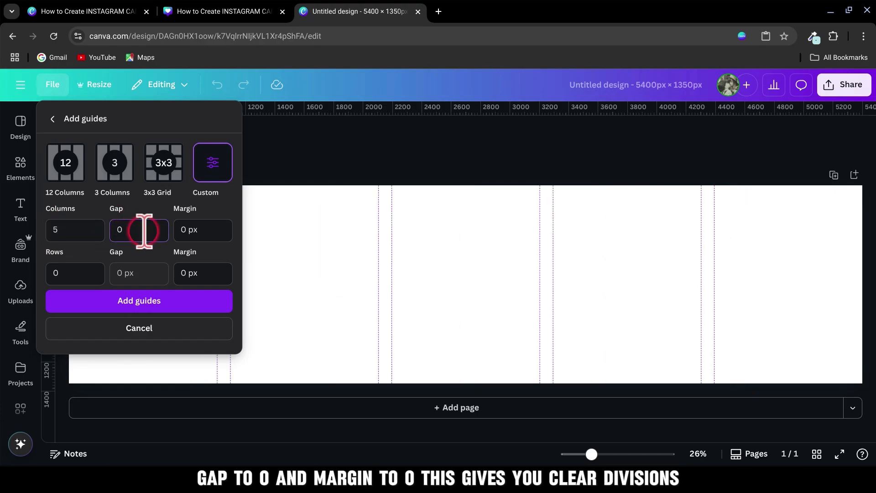
{"action": "left_click", "coordinate": [202, 229]}
{"action": "type", "text": "0"}
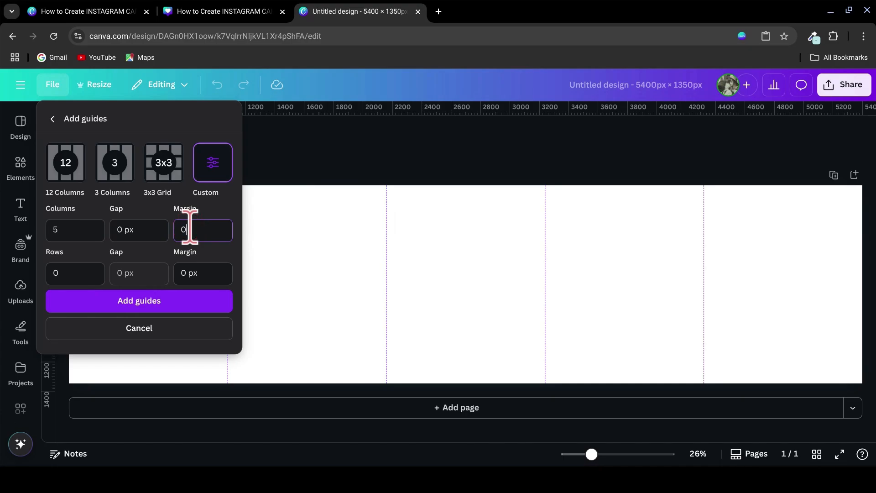
{"action": "left_click", "coordinate": [139, 301]}
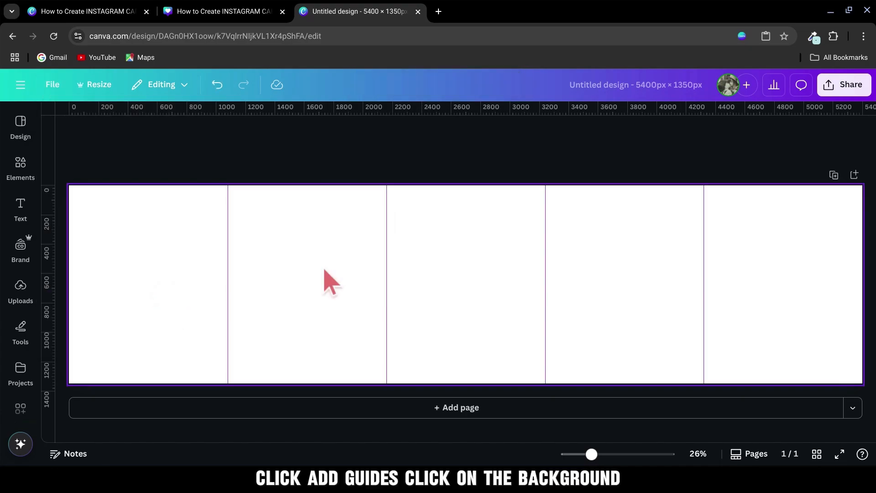
- Set the canvas background to light grey and start filling the panels
{"action": "left_click", "coordinate": [430, 131]}
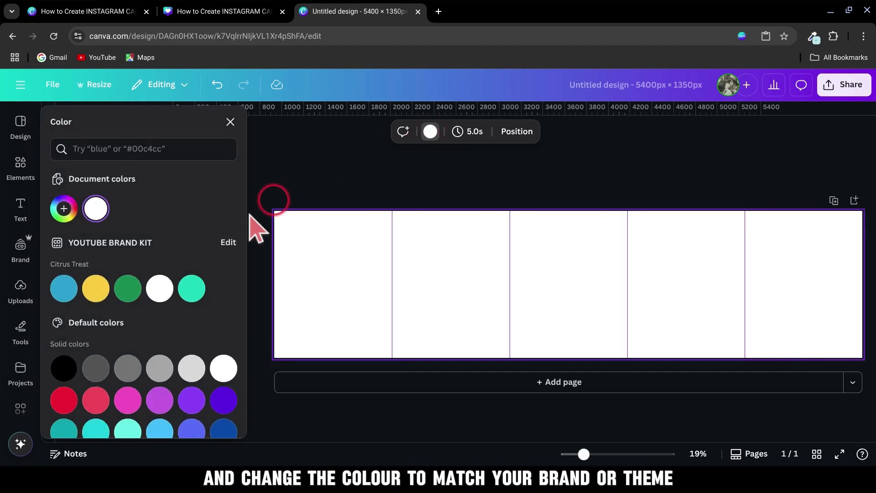
{"action": "left_click", "coordinate": [229, 122]}
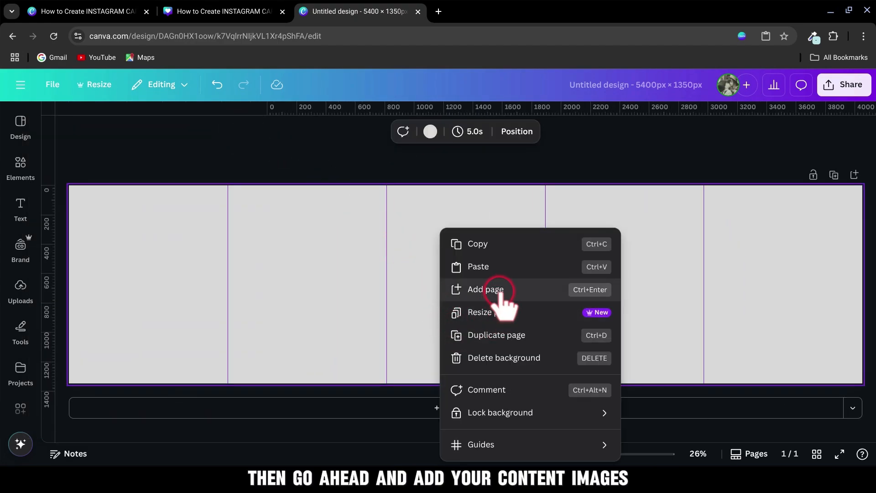
{"action": "left_click", "coordinate": [485, 289]}
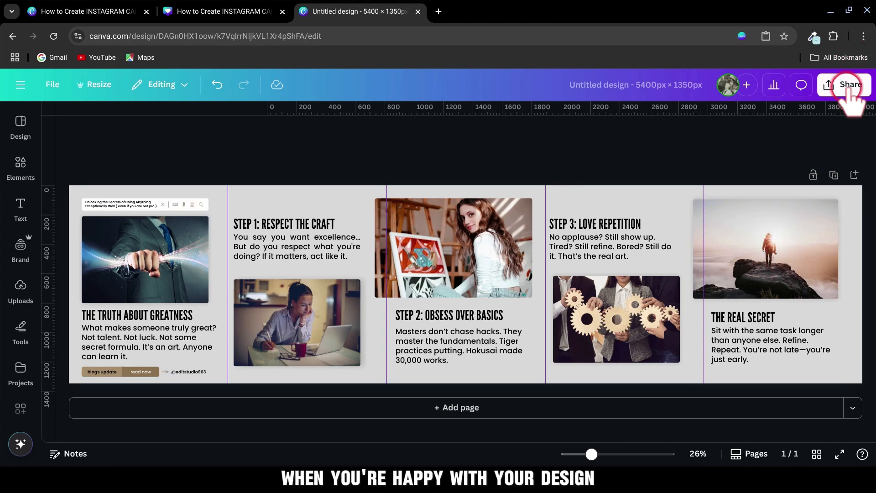
- Download the carousel as PNG with the Size slider raised to 1.75
{"action": "left_click", "coordinate": [847, 84]}
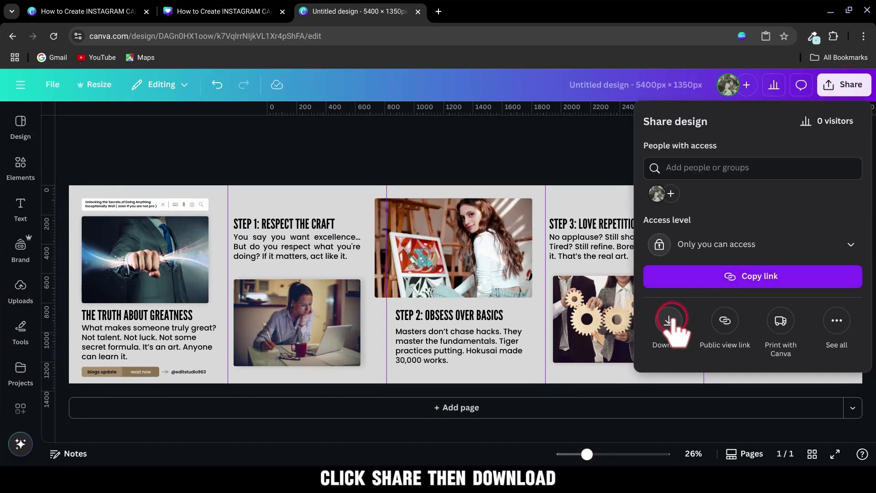
{"action": "left_click", "coordinate": [671, 321]}
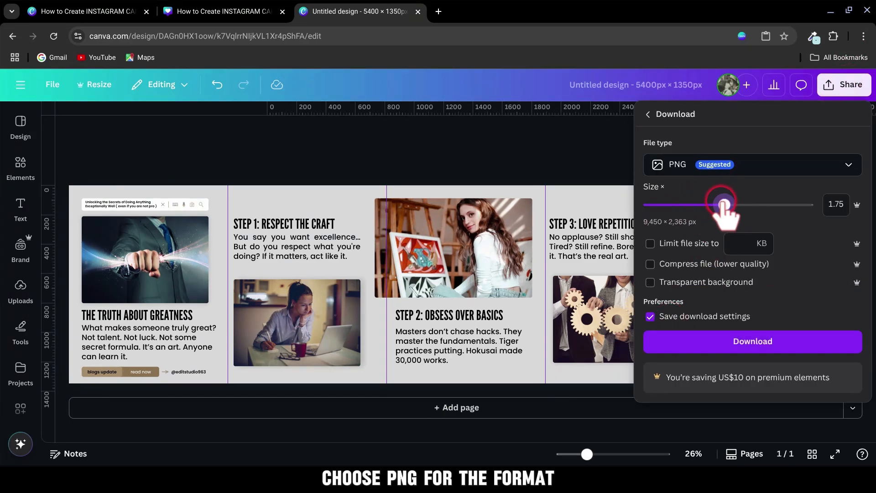
{"action": "left_click_drag", "start_coordinate": [721, 204], "coordinate": [732, 204]}
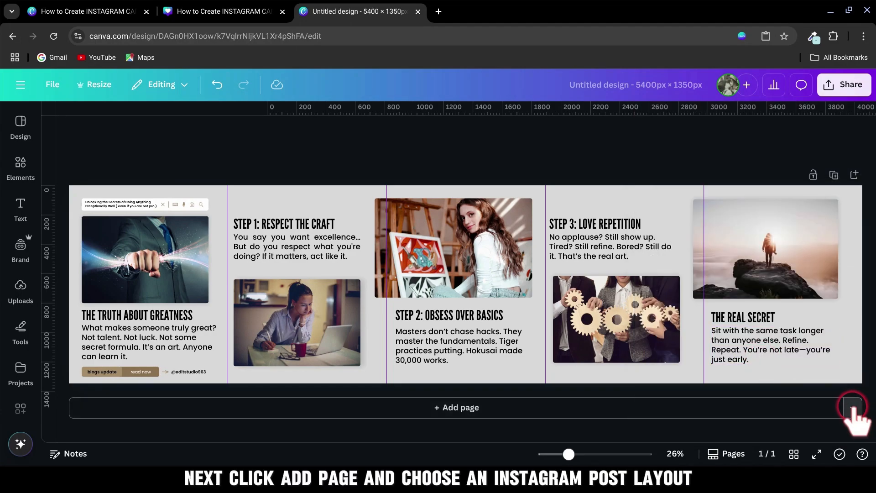
- Add a blank Instagram Post page after the wide design
{"action": "type", "text": "insta"}
{"action": "type", "text": "image splitter"}
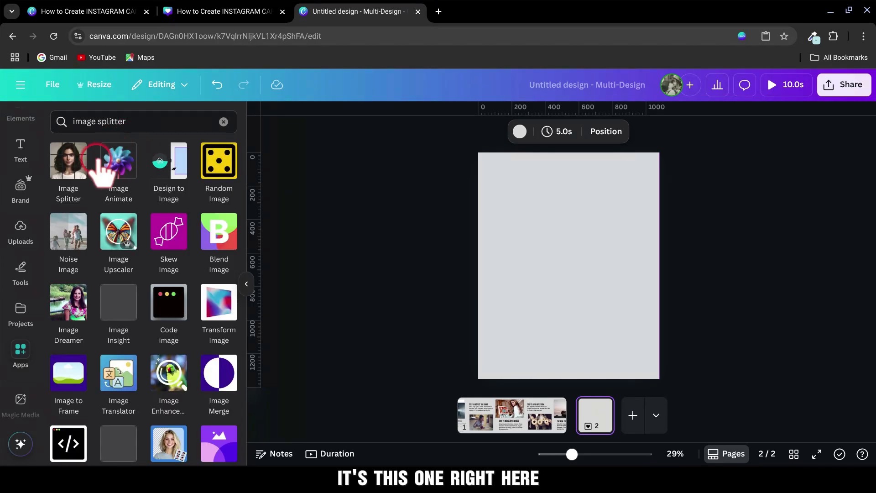
- Upload the exported PNG to Image Splitter and split it into 1 row, 5 columns
{"action": "left_click", "coordinate": [68, 160]}
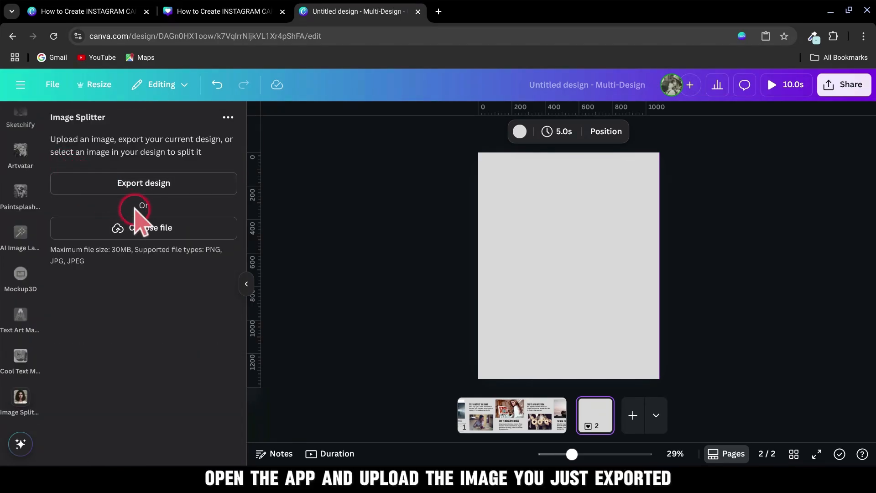
{"action": "left_click", "coordinate": [143, 227]}
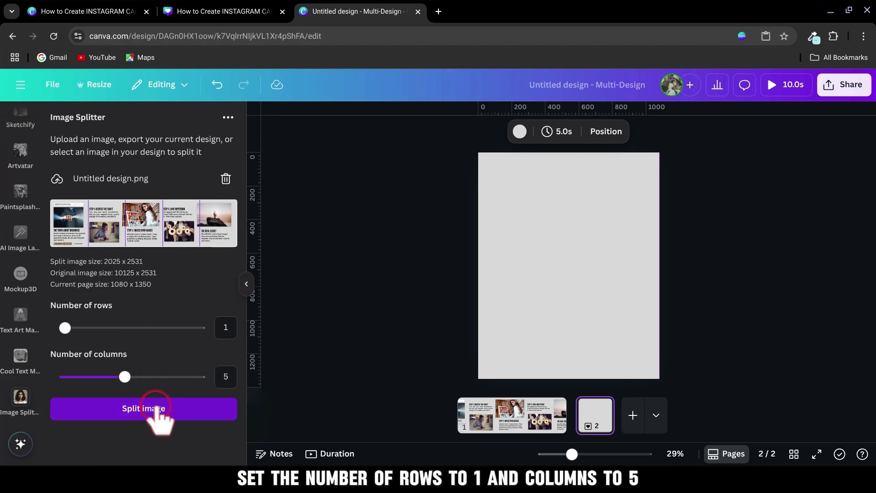
{"action": "left_click", "coordinate": [143, 408]}
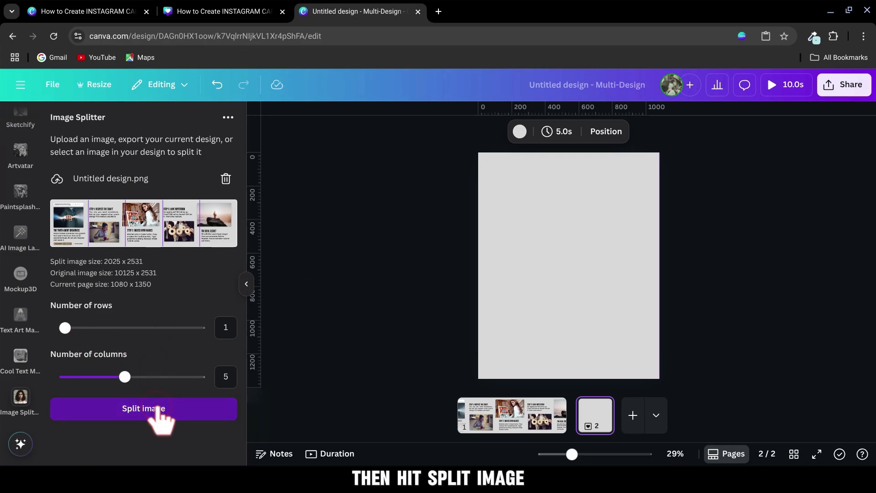
{"action": "left_click", "coordinate": [142, 408]}
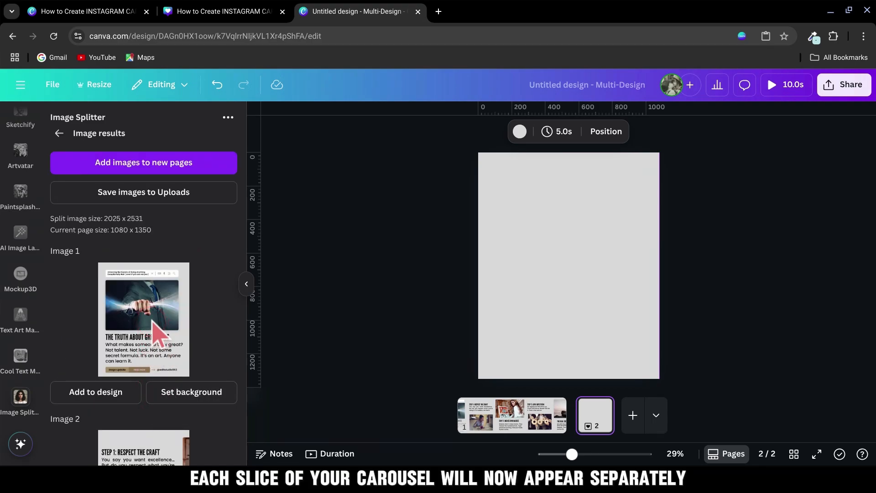
- Add Image 1 to the Instagram page and enlarge it to fill 1080 × 1350
{"action": "left_click", "coordinate": [95, 391]}
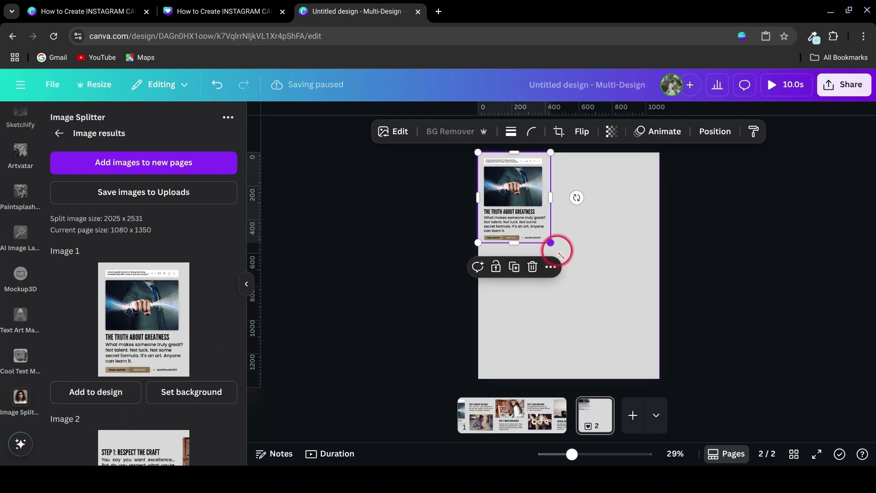
{"action": "left_click_drag", "start_coordinate": [550, 243], "coordinate": [658, 379]}
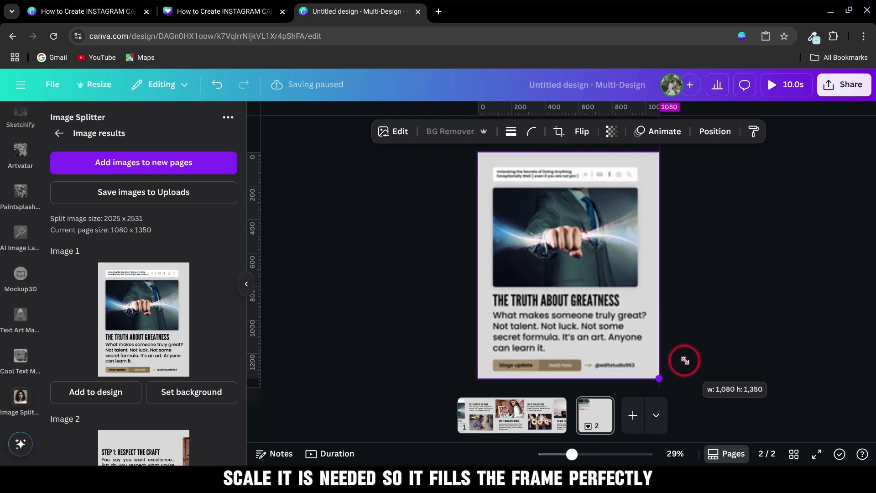
{"action": "left_click", "coordinate": [631, 415]}
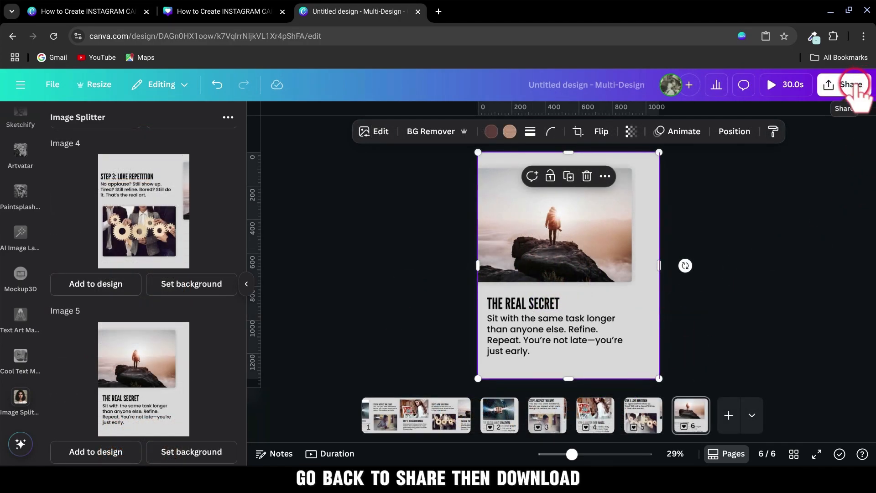
- Open the Download settings to choose which pages to export
{"action": "left_click", "coordinate": [849, 84]}
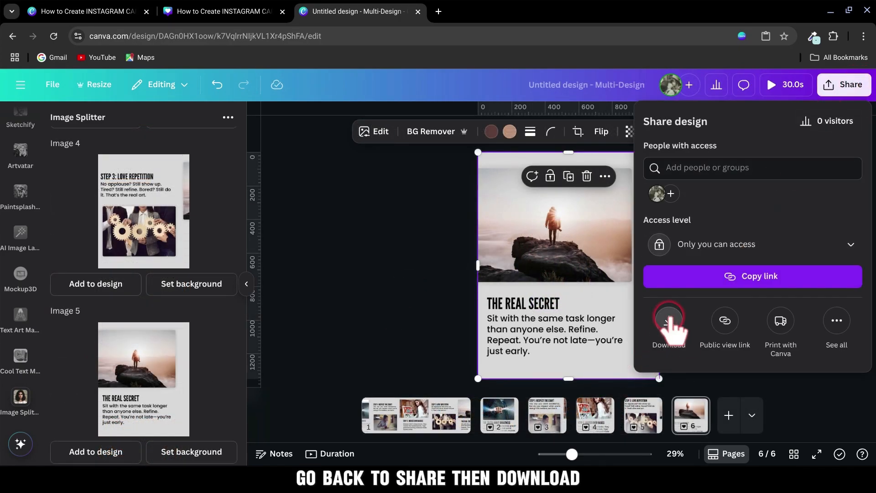
{"action": "left_click", "coordinate": [668, 320]}
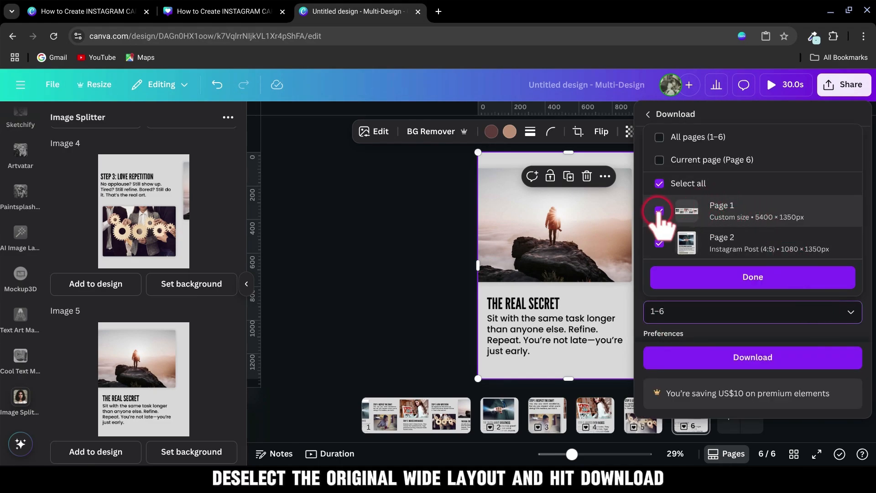